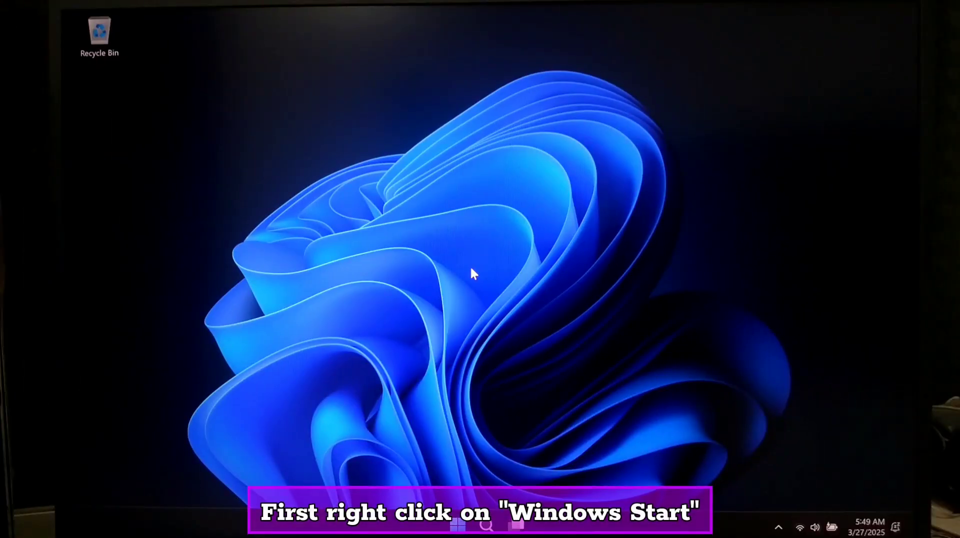
# - Bring up the Start button's quick link menu to reach Settings
pyautogui.rightClick(457, 526)
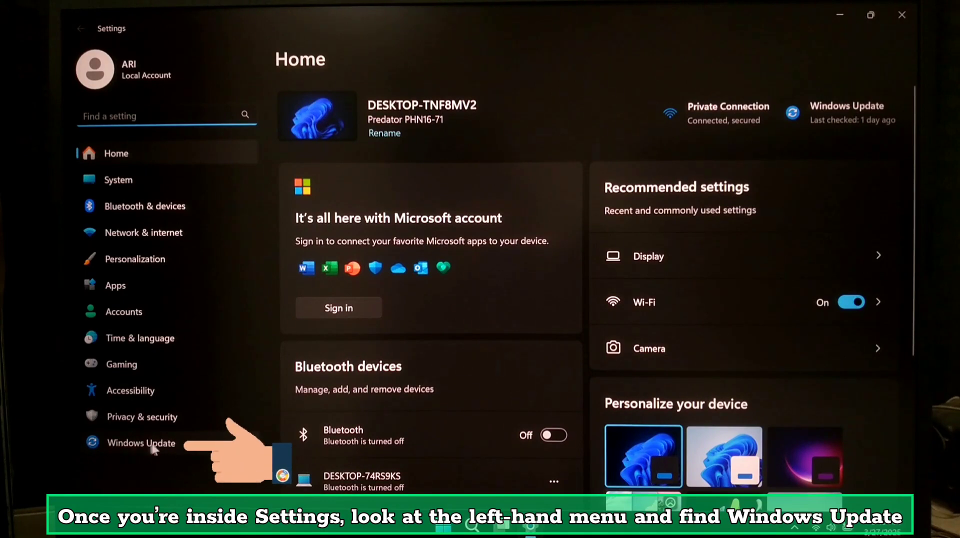
# - Navigate from Windows Update through Advanced options to the Recovery page
pyautogui.click(141, 443)
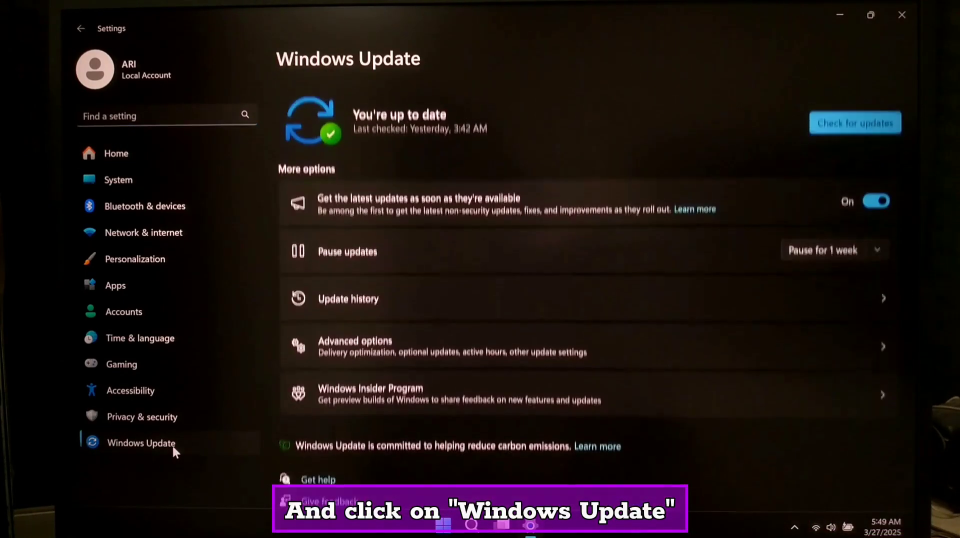
pyautogui.scroll(-3)
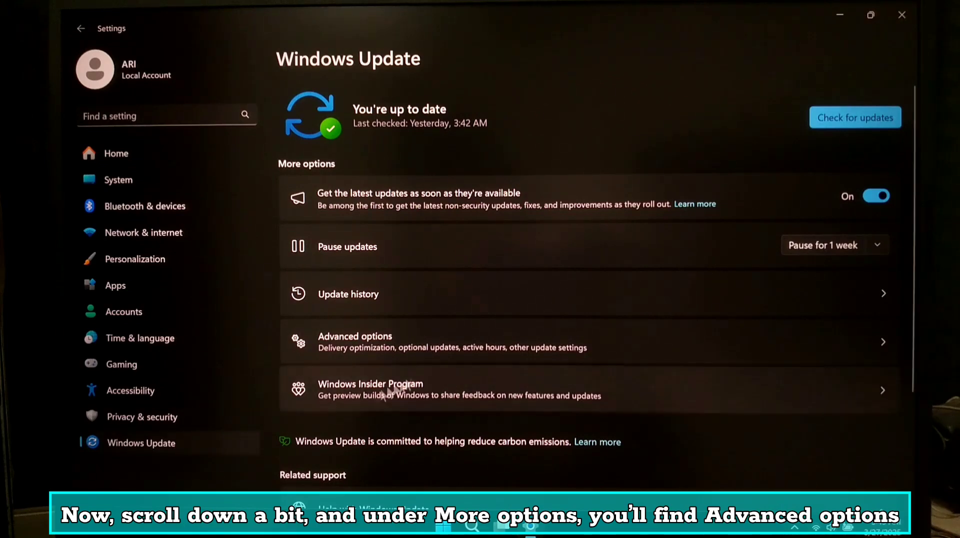
pyautogui.click(354, 341)
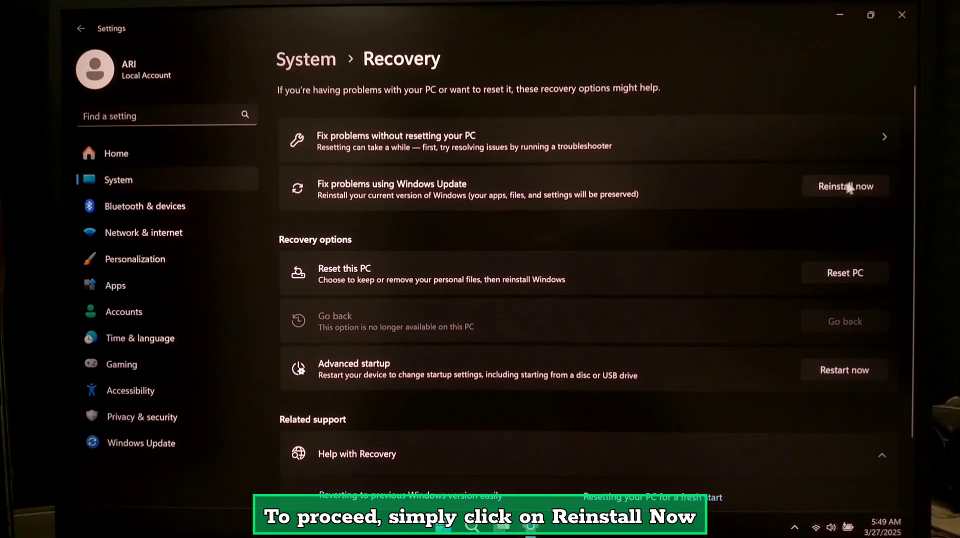
# - Start 'Reinstall now' under Fix problems using Windows Update and confirm with OK
pyautogui.click(845, 186)
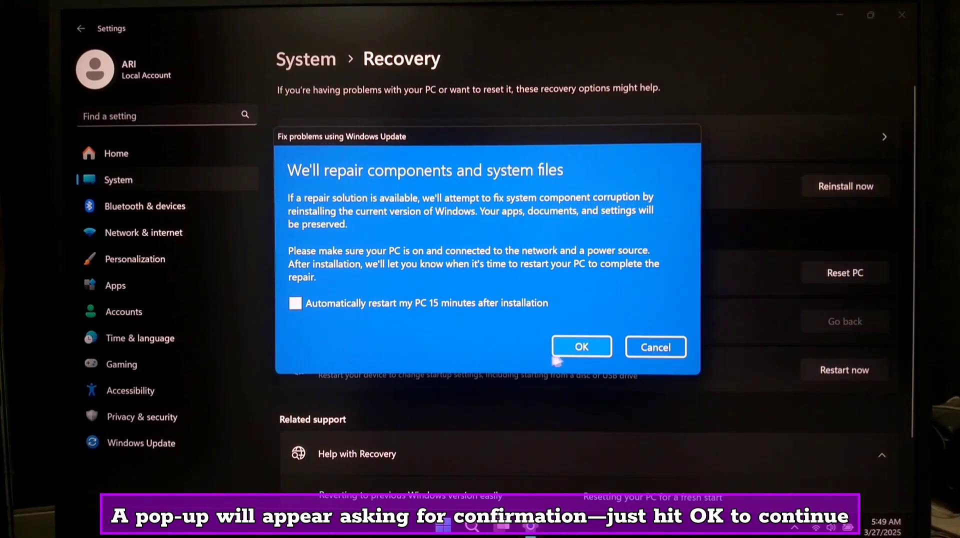
pyautogui.click(580, 346)
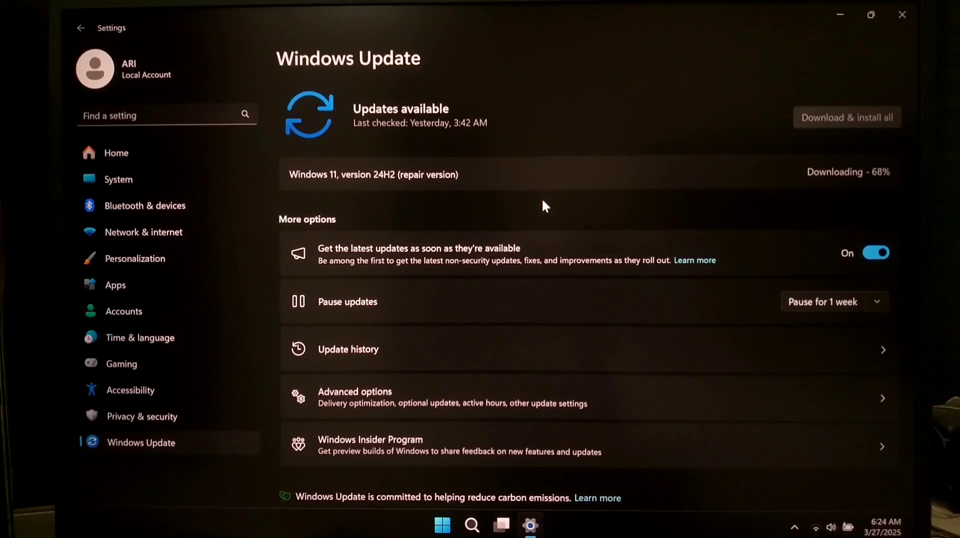
# - Wait on the Windows Update page while the 24H2 repair version downloads and installs
pyautogui.click(845, 117)
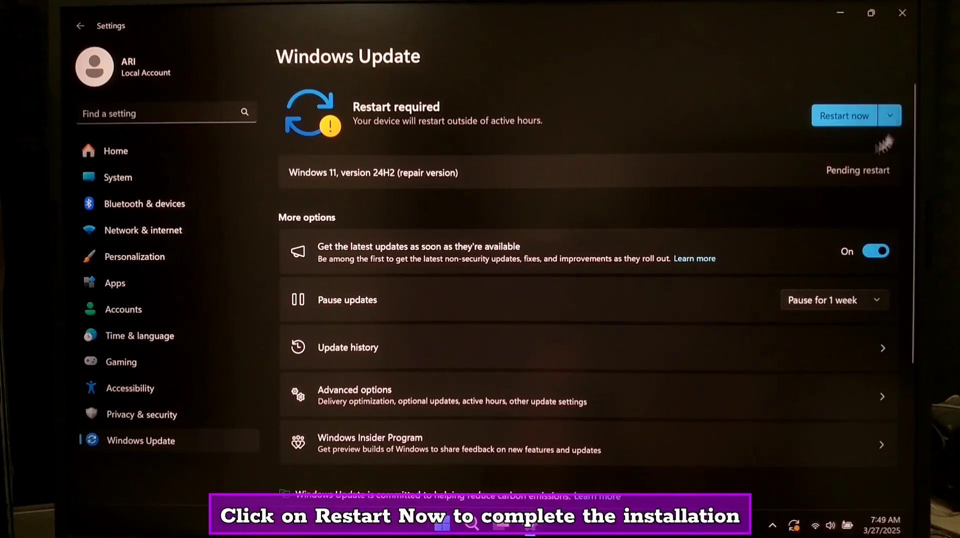
# - Restart the PC with Restart now to finish installing the repair version
pyautogui.click(844, 116)
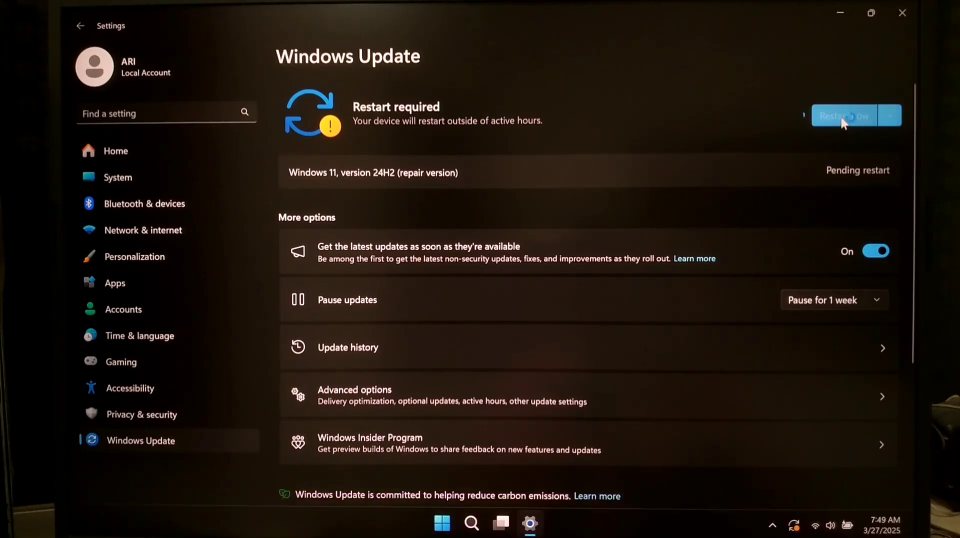
pyautogui.click(845, 116)
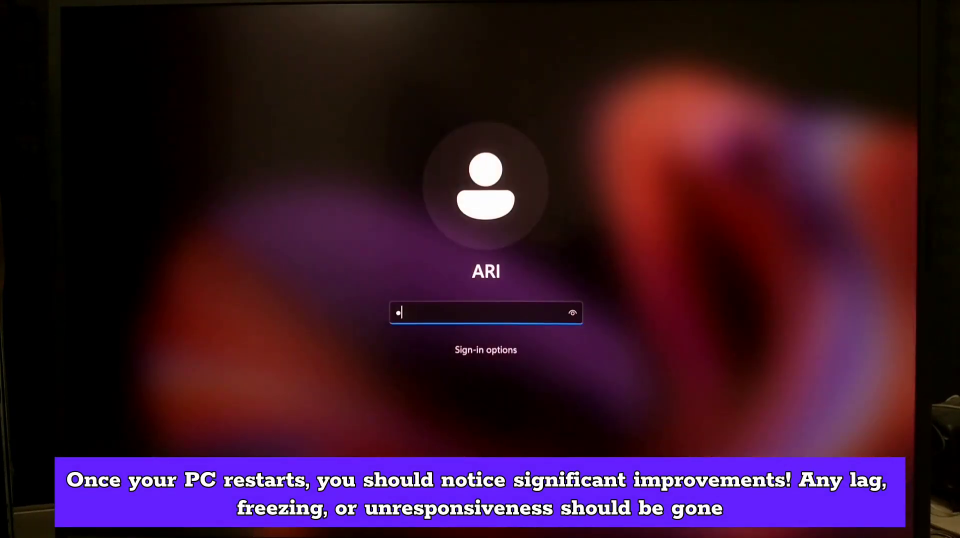
# - Submit the account password at the lock screen to reach the desktop
pyautogui.press('Enter')
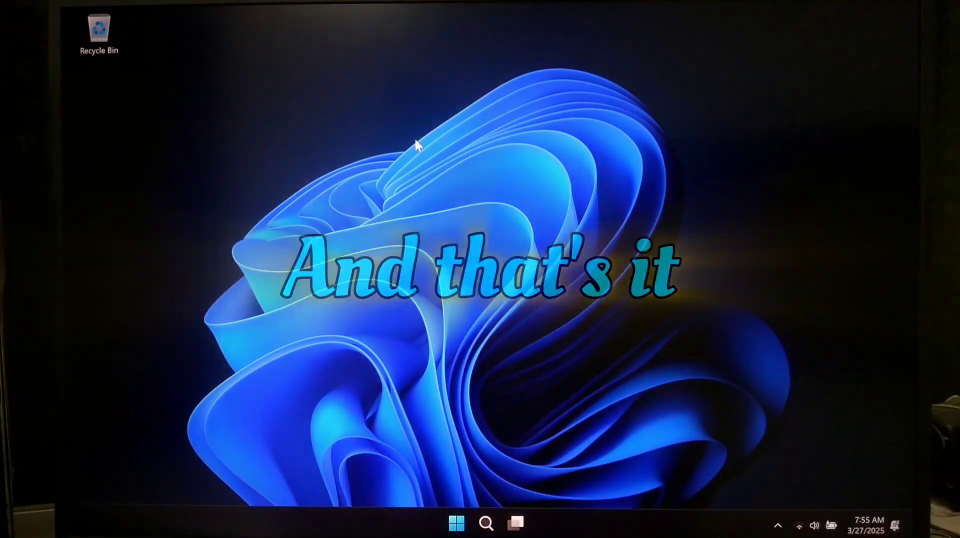
# - Show the Start menu's All apps list and scroll through the installed apps
pyautogui.click(456, 523)
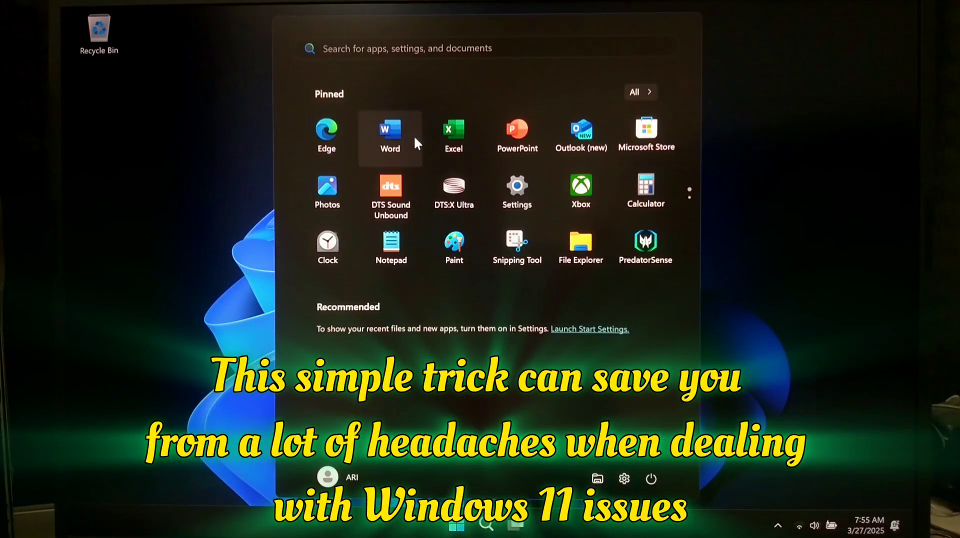
pyautogui.click(640, 92)
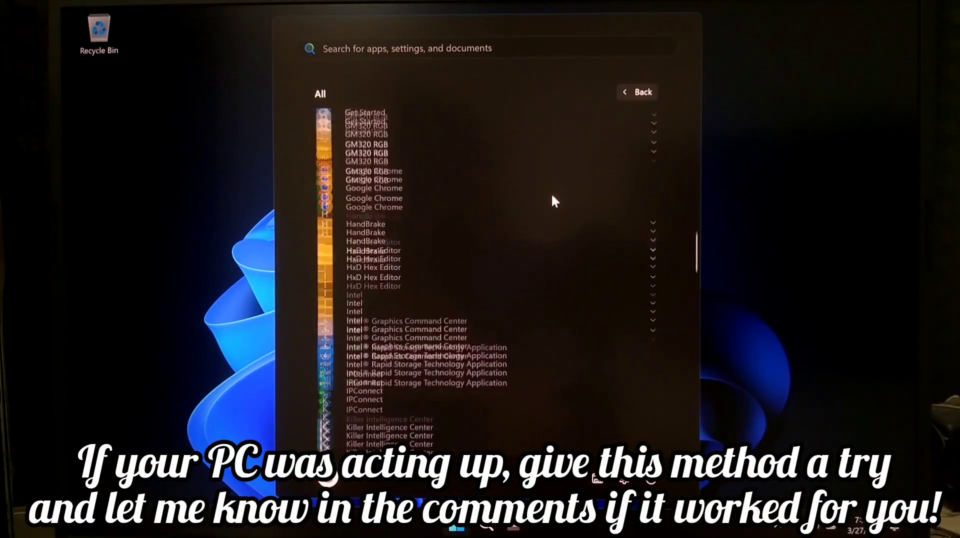
pyautogui.scroll(-3)
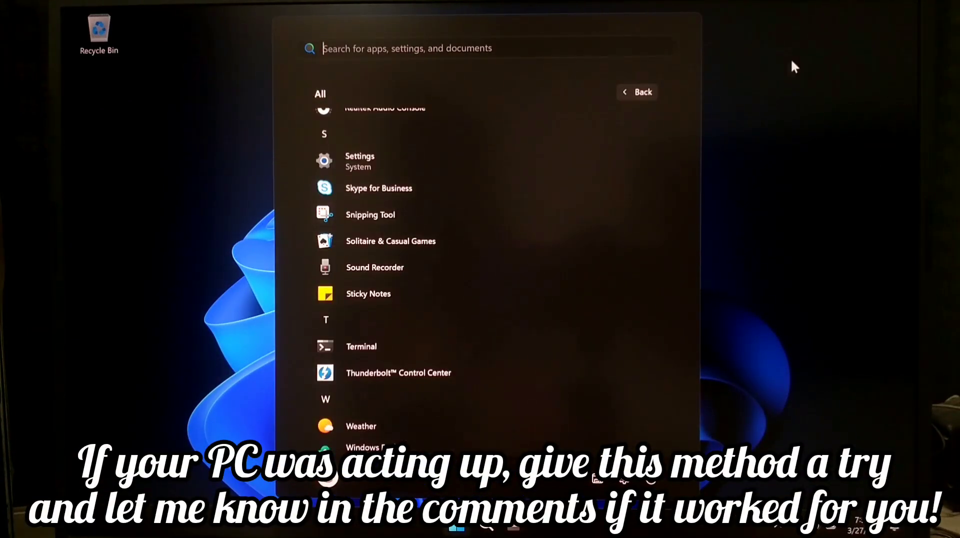